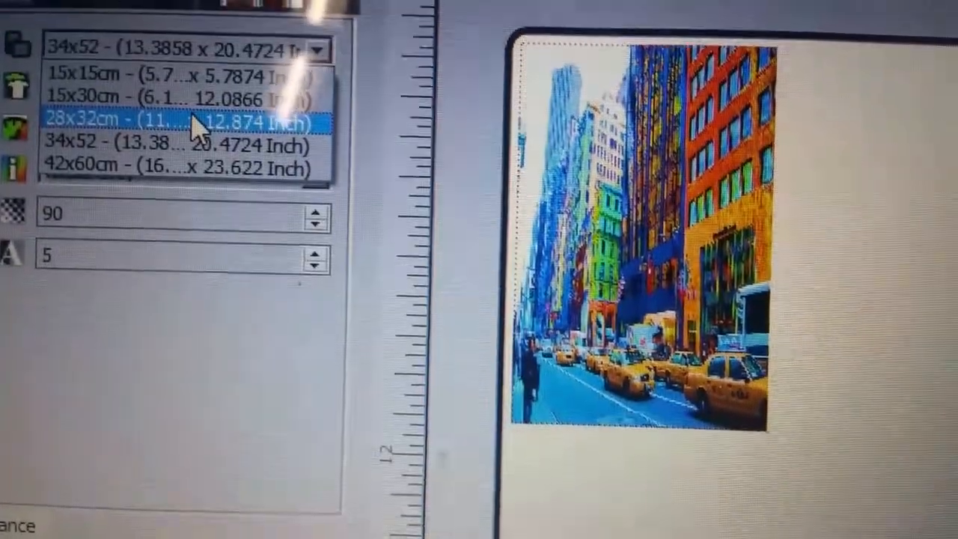
Use the 34x52 frame and the Dark TShirt (W+C ink) shirt type for the job
{"action": "left_click", "coordinate": [179, 119]}
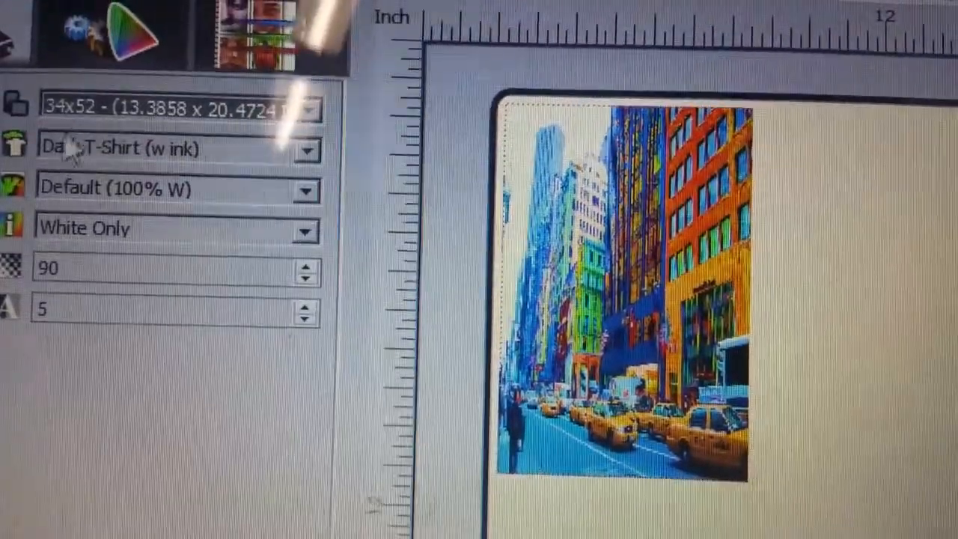
{"action": "left_click", "coordinate": [306, 150]}
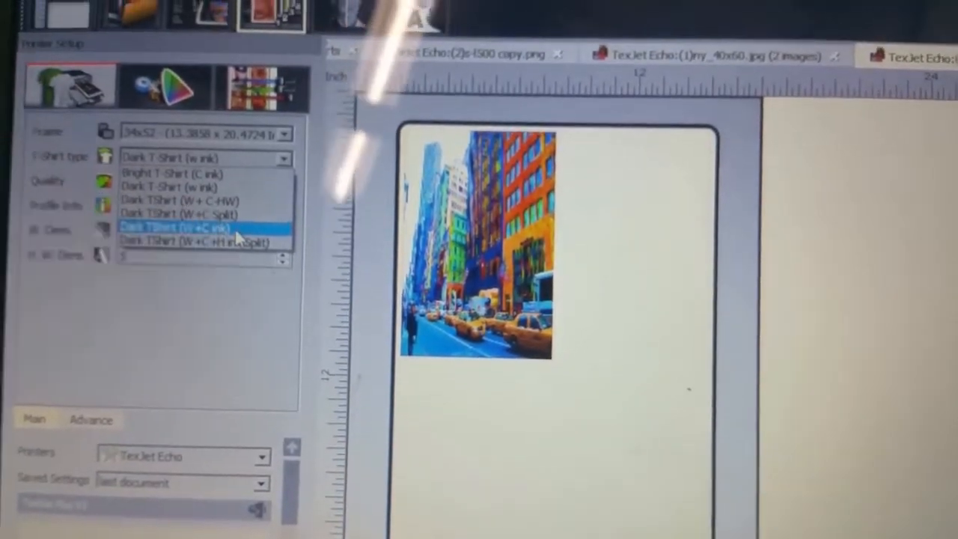
{"action": "left_click", "coordinate": [179, 228]}
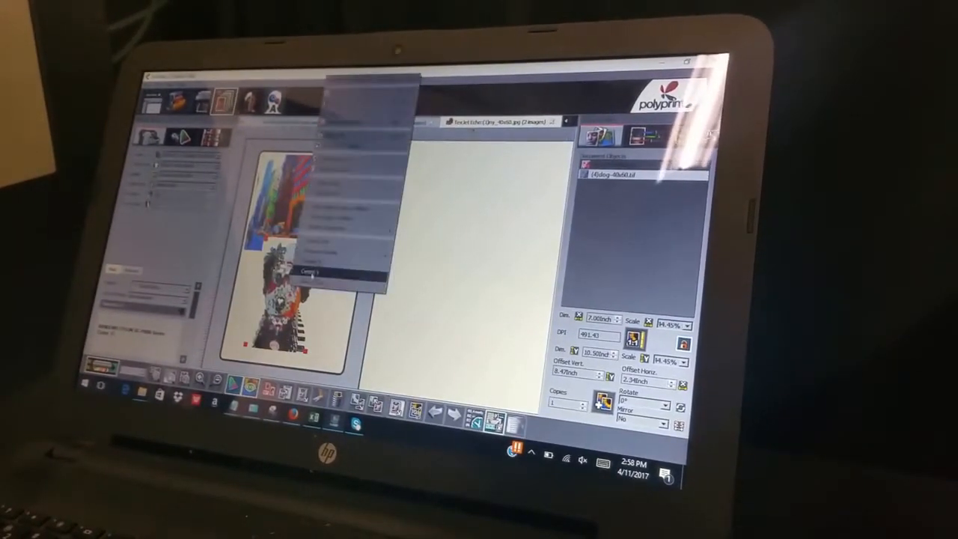
Reposition the dog image beside the city street via the arrange menu
{"action": "left_click", "coordinate": [311, 271]}
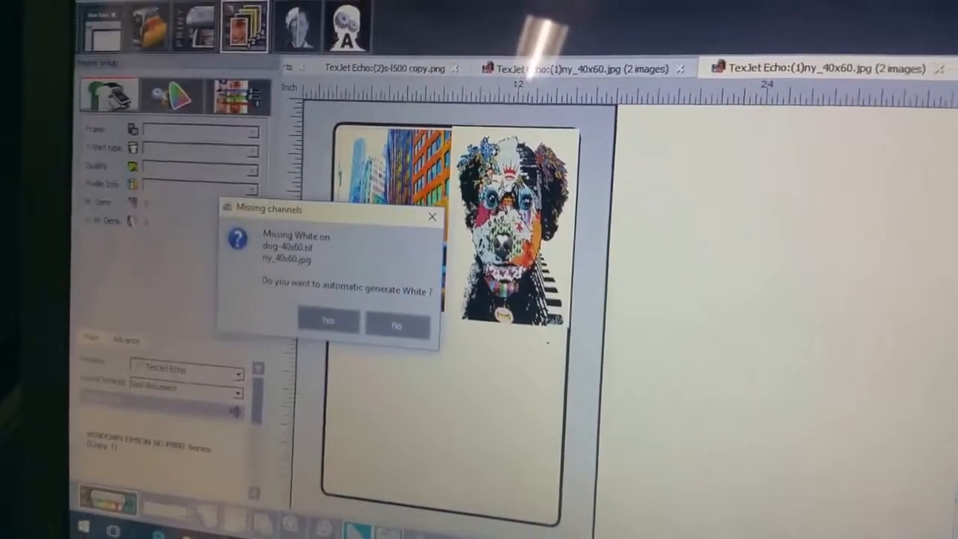
Answer Yes so the missing White channel is auto-generated for both images
{"action": "left_click", "coordinate": [326, 320]}
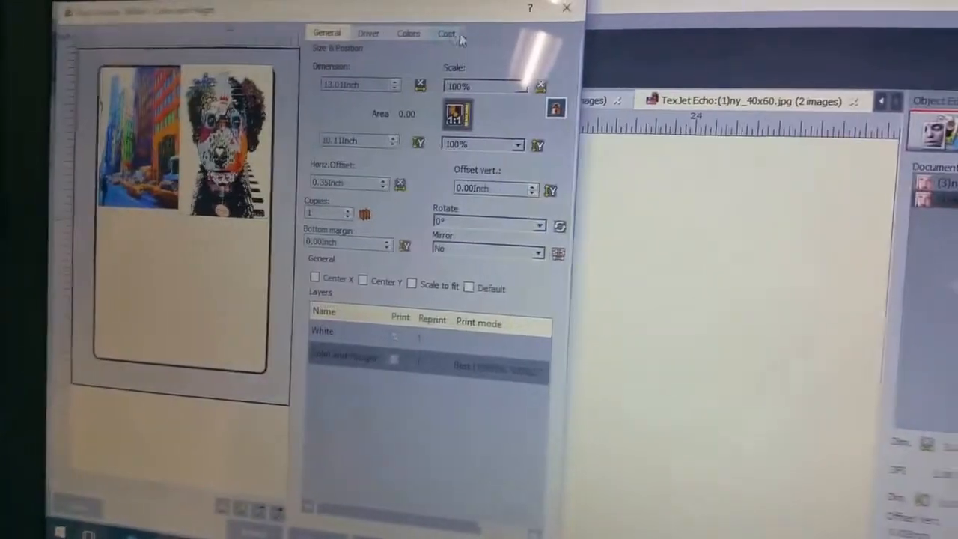
Run Compute Cost on the Cost tab to get the job's ink cost
{"action": "left_click", "coordinate": [446, 33]}
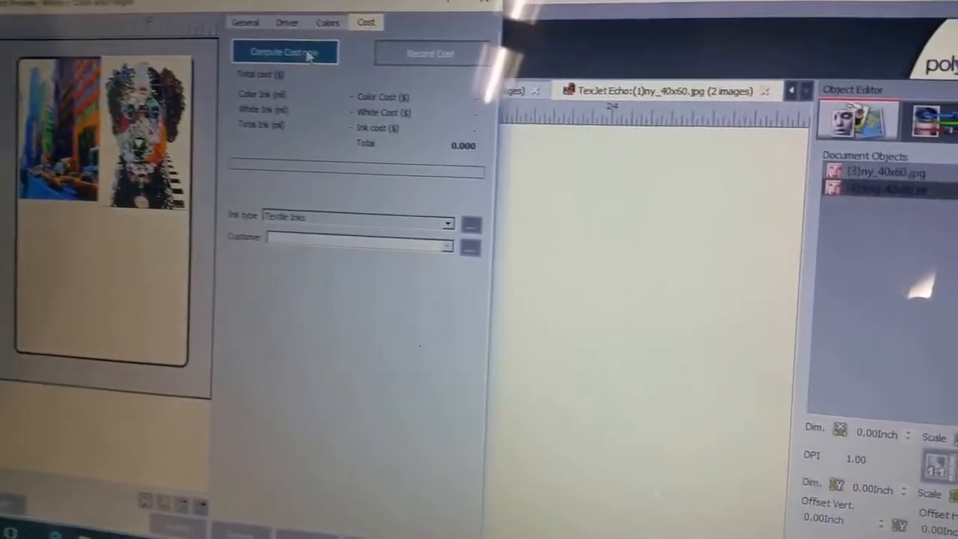
{"action": "left_click", "coordinate": [284, 51]}
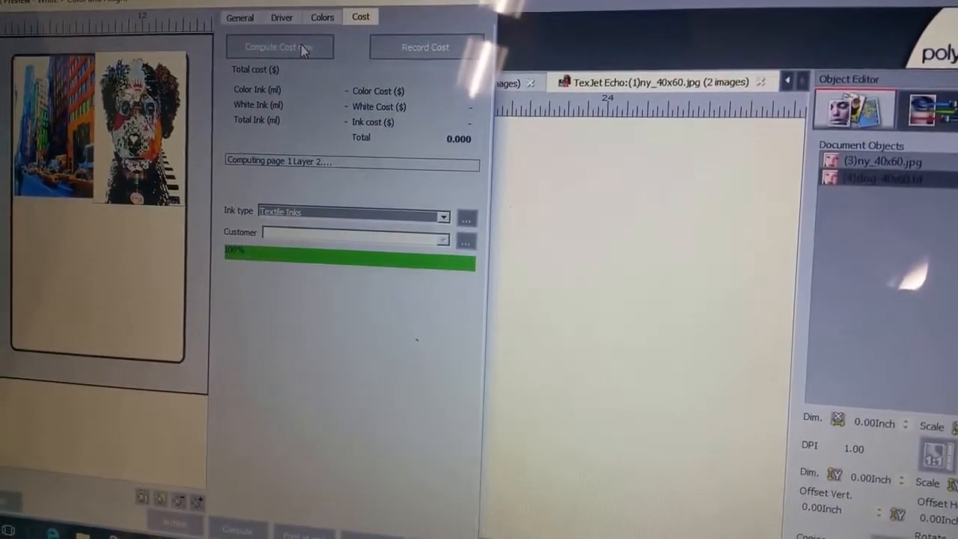